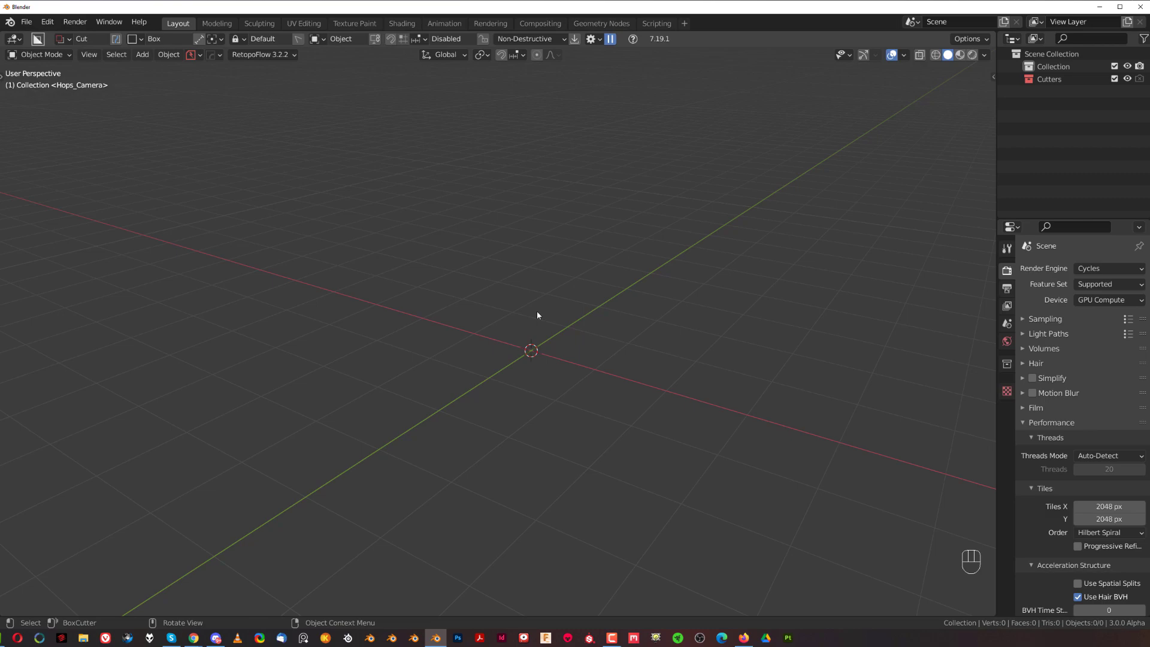
Add a cube and boolean-cut a rounded box into its top face with Hard Ops.
key(shift+a)
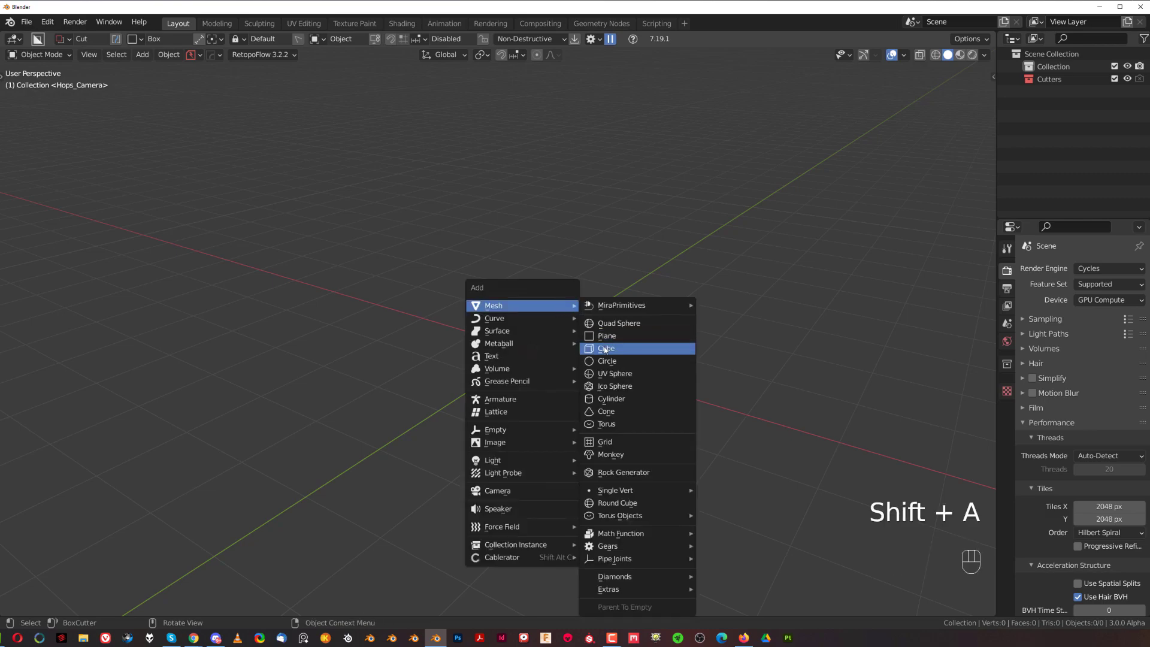
click(606, 349)
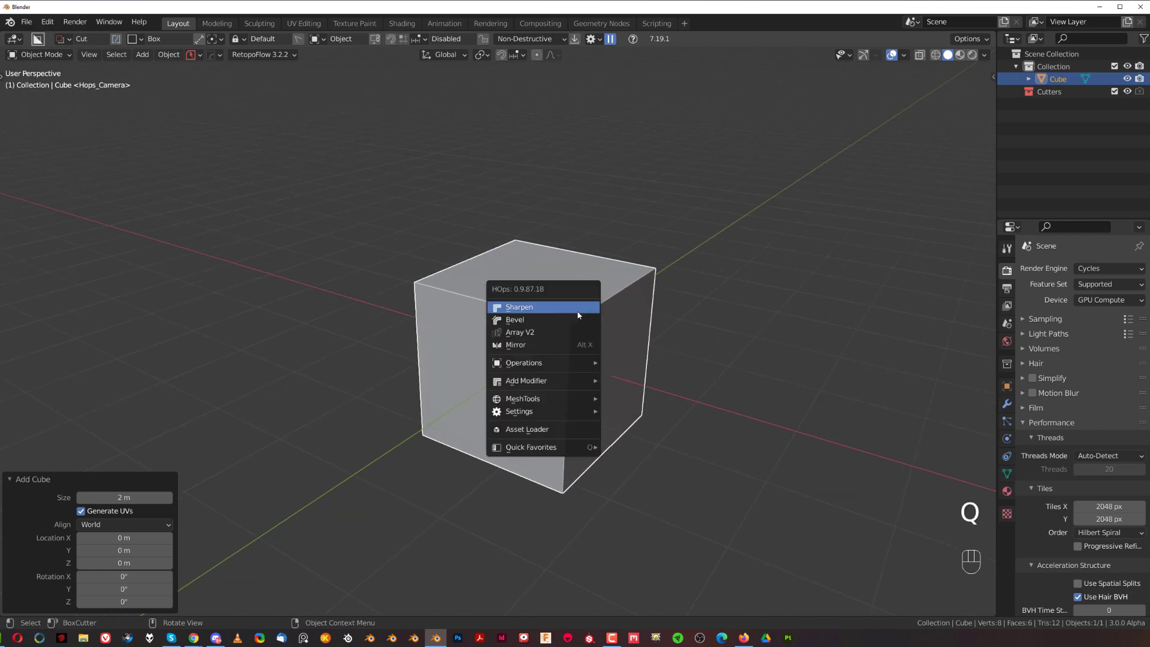
click(519, 307)
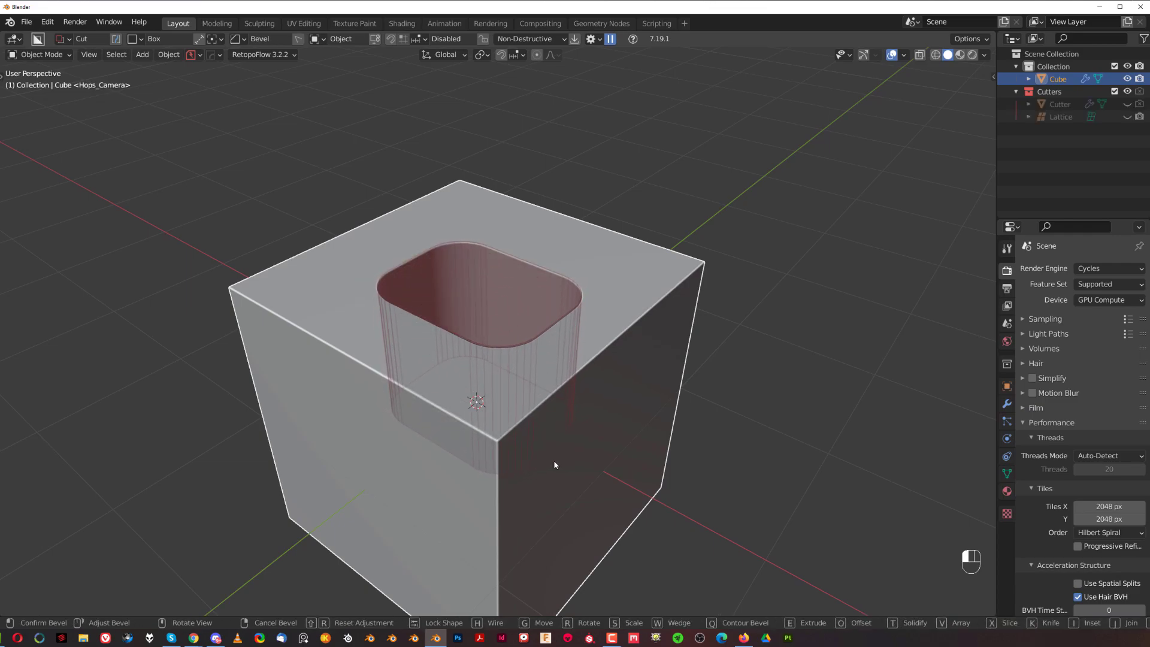
Run Adjust Bevel on the cutter, dragging to smooth the cutout's corner rounding.
key(shift)
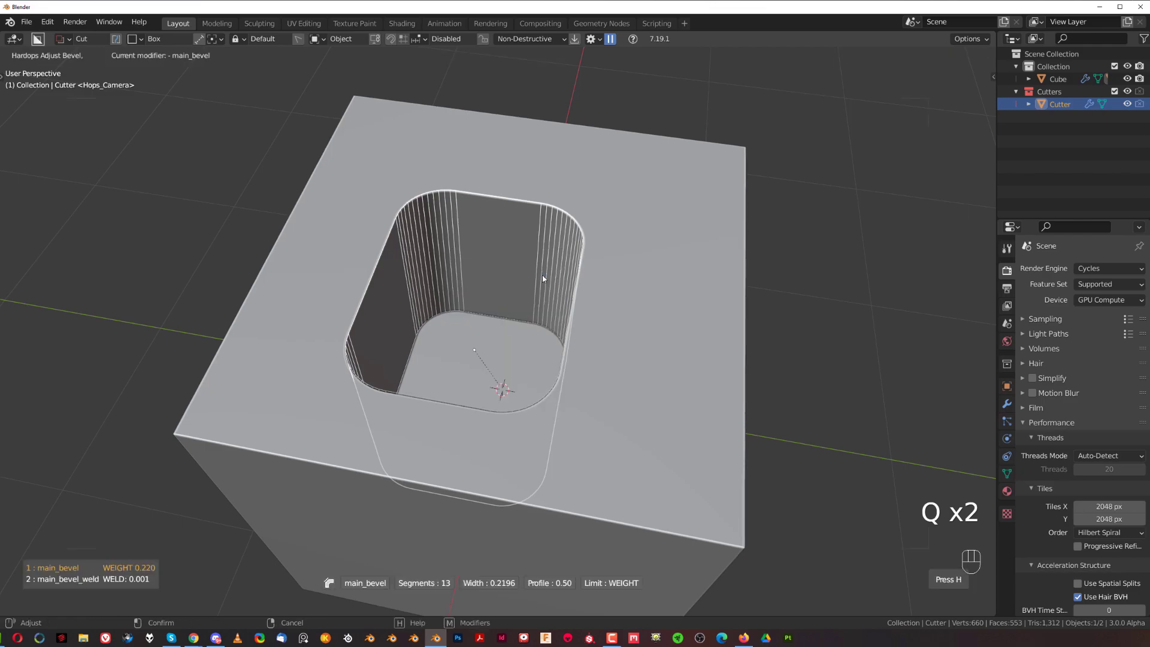
drag(542, 279, 460, 262)
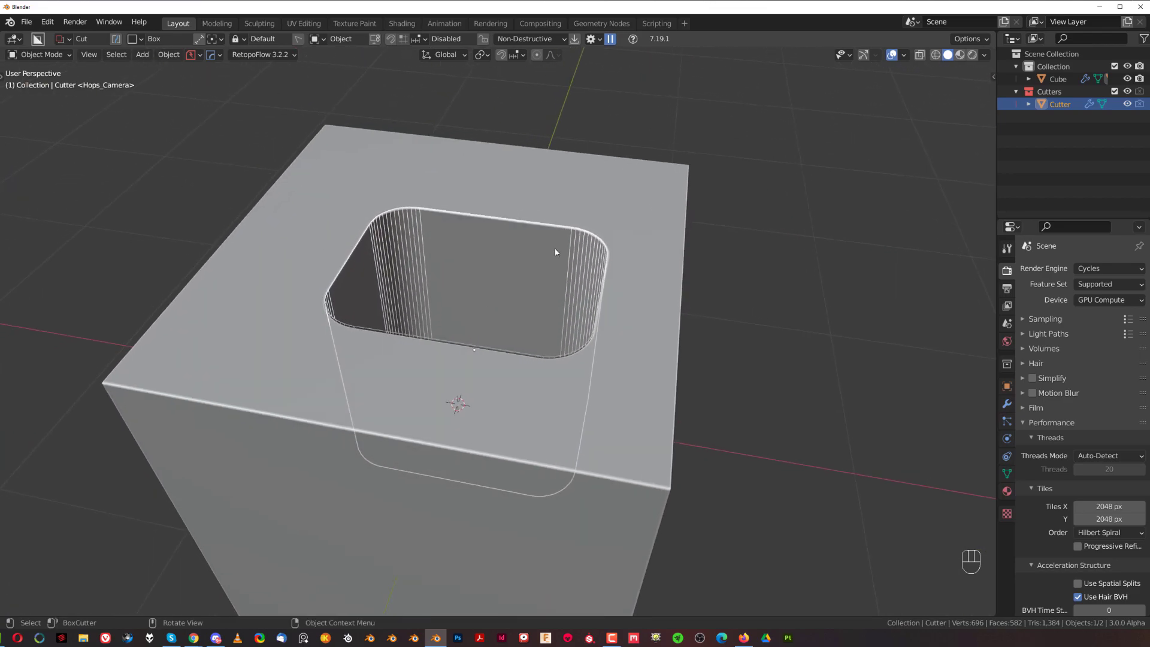
drag(555, 253, 357, 267)
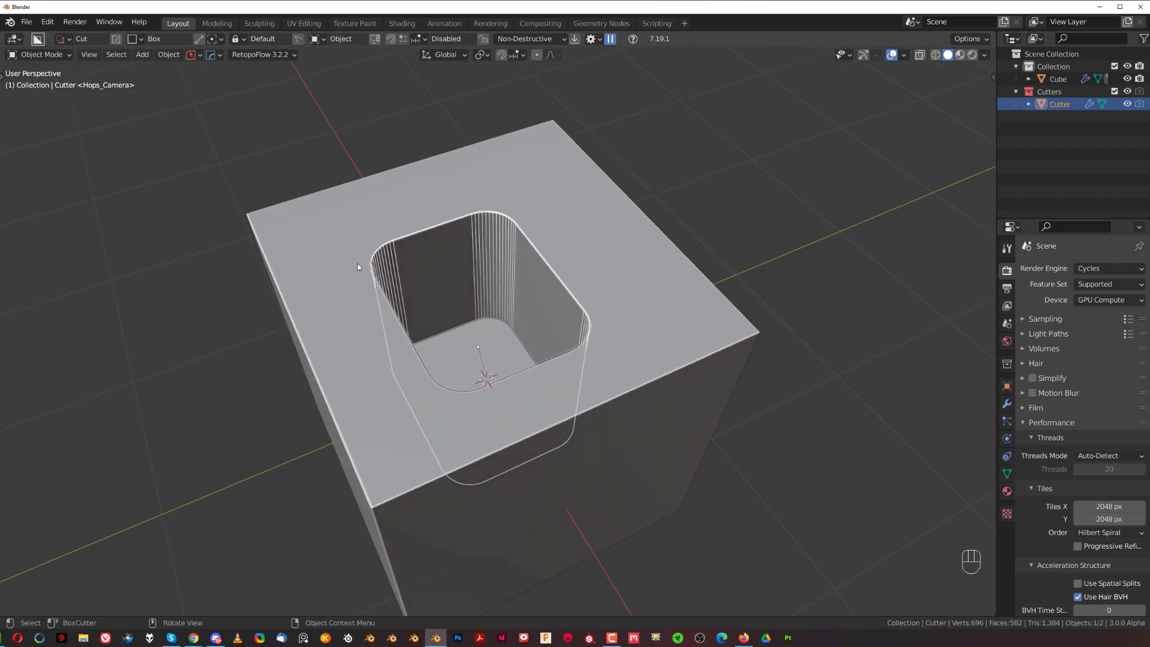
Enter local view on the cutter and switch into Edit Mode on its mesh.
key(/)
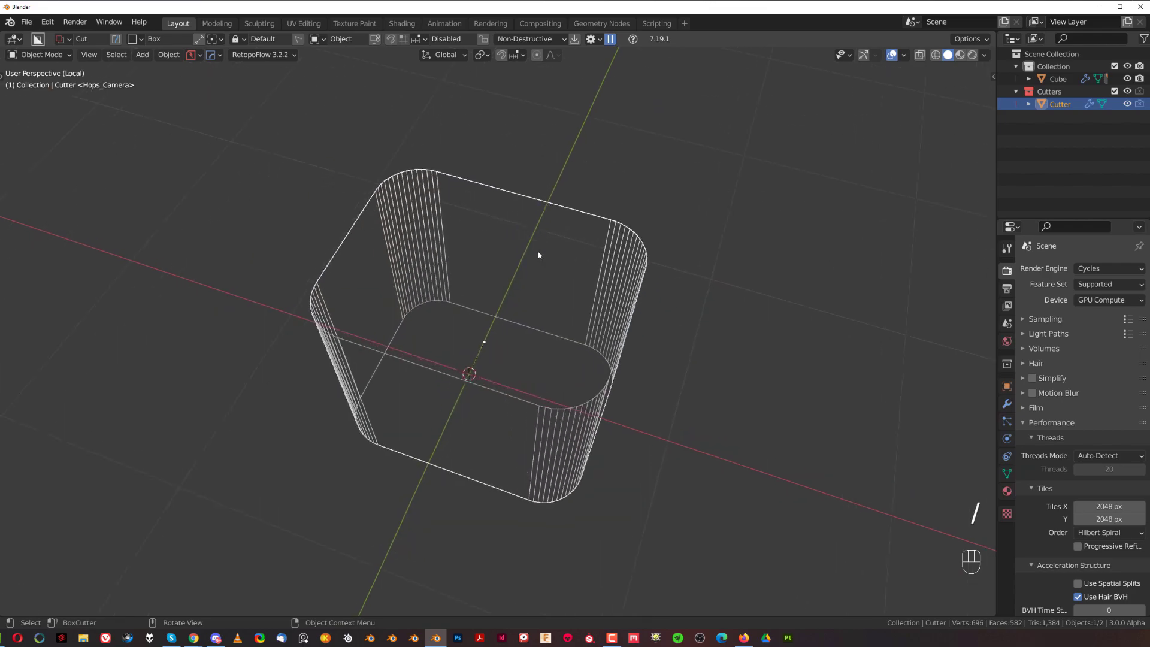
key(Tab)
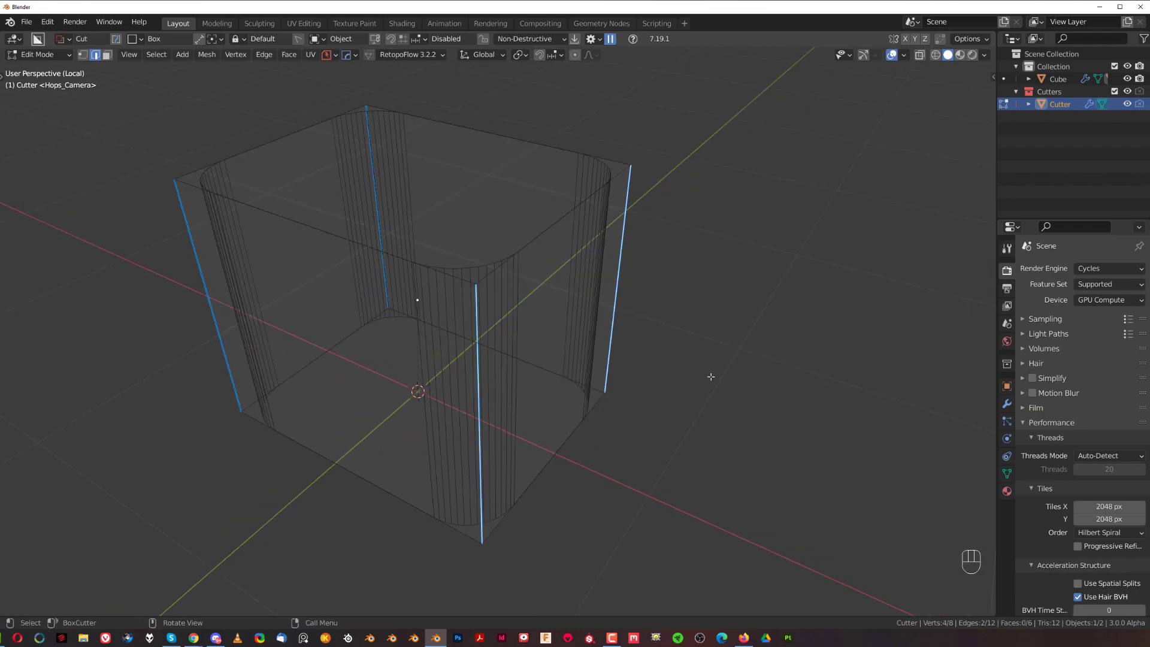
Clear the bevel weight on the two front corner edges, undoing a direct Ctrl+B bevel attempt.
key(q)
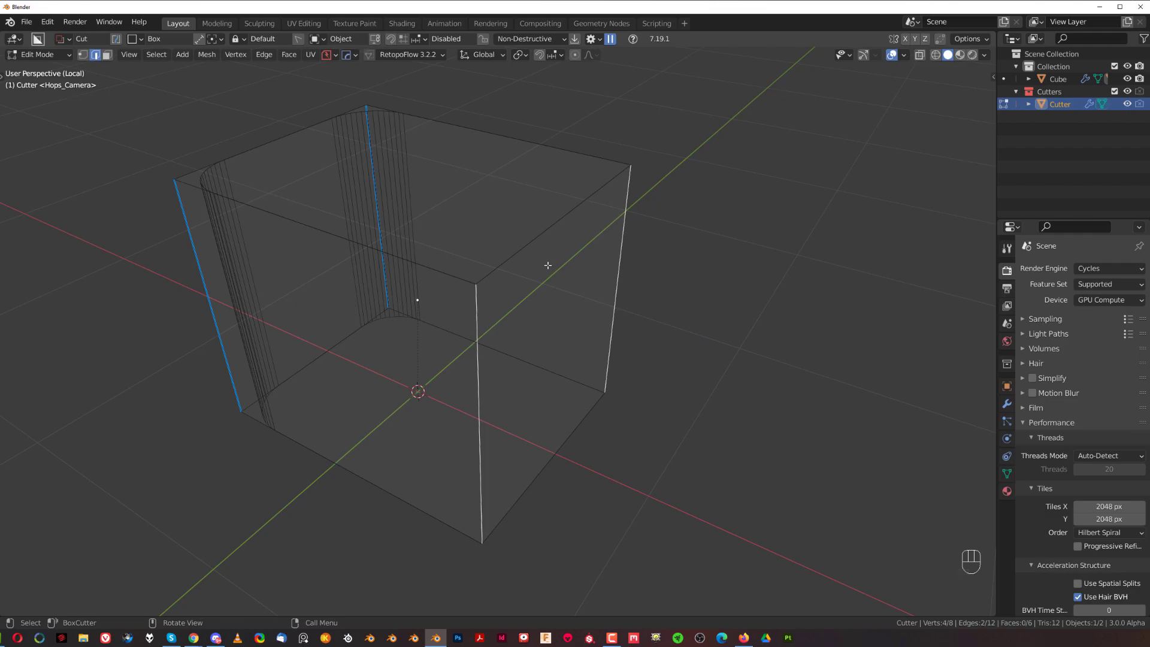
key(ctrl+z)
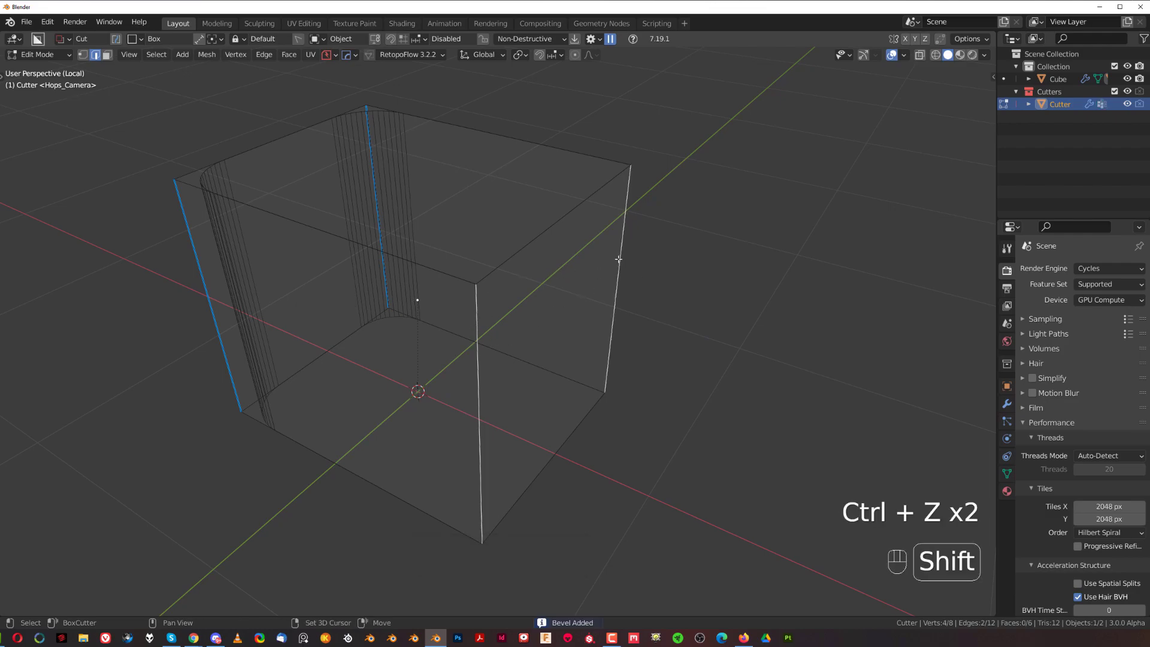
key(ctrl+b)
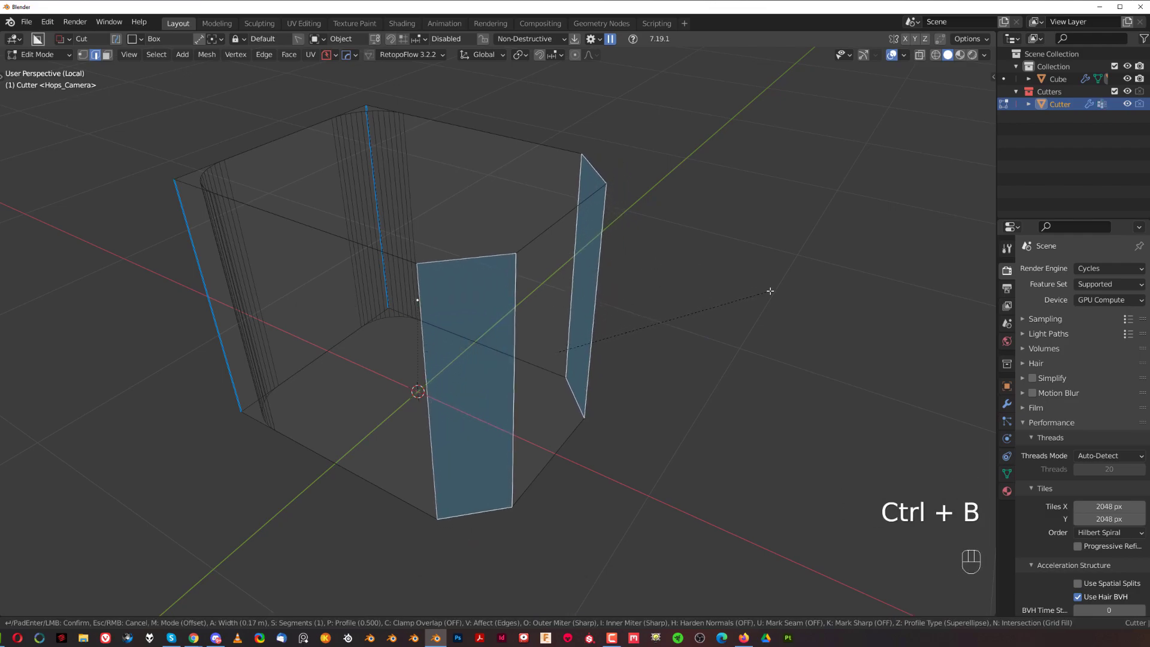
key(ctrl+z)
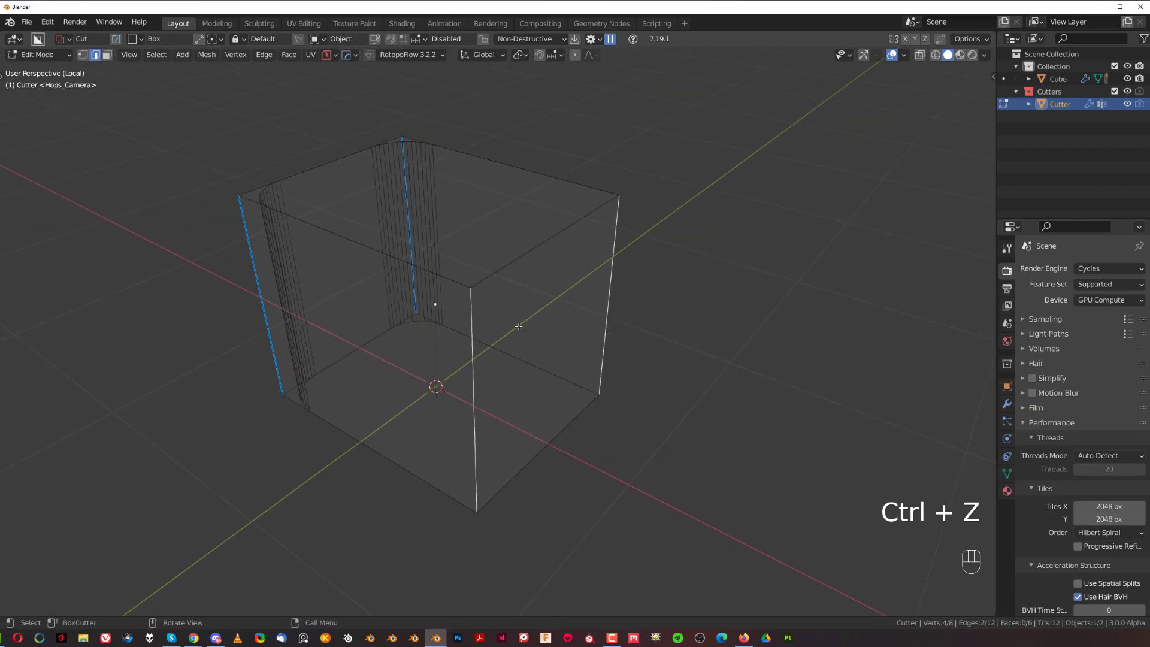
Mark the two sharp edges for a vertex-group bevel and check it in the HOps modifier stack.
key(q)
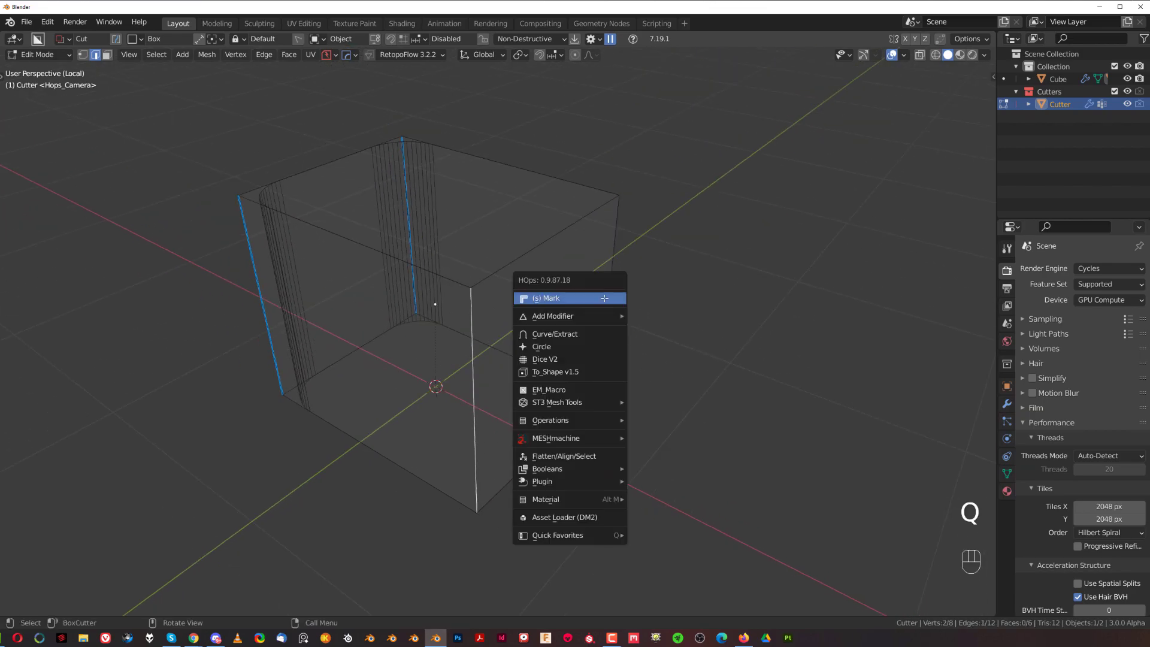
mouse_move(573, 299)
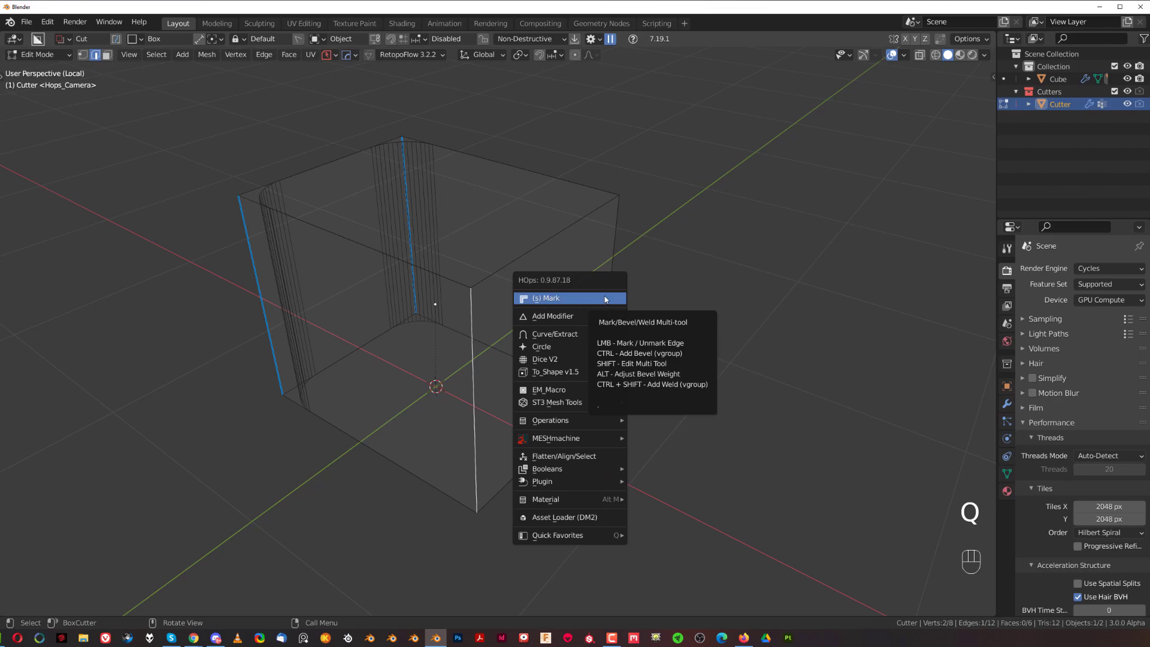
click(568, 298)
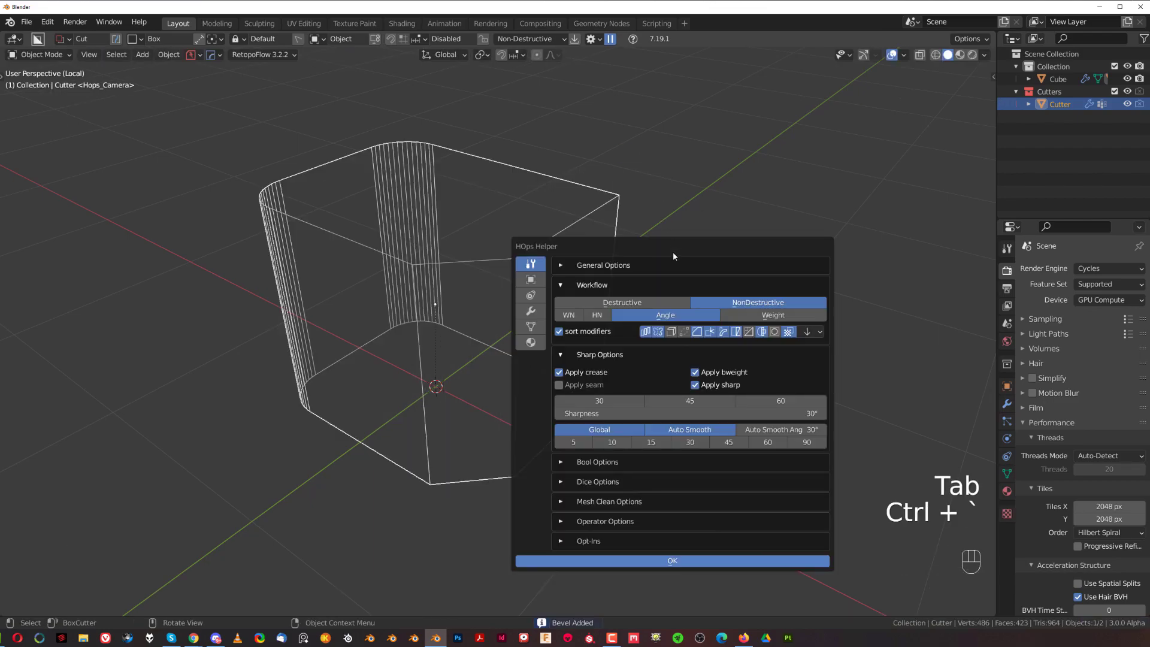
click(530, 311)
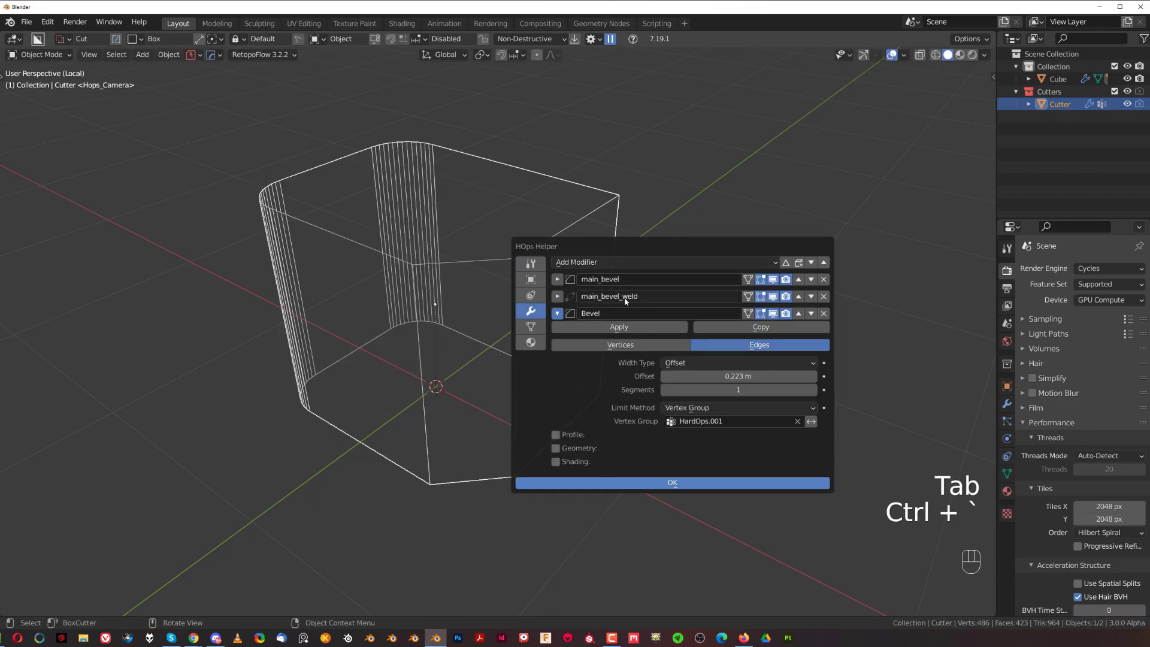
mouse_move(679, 292)
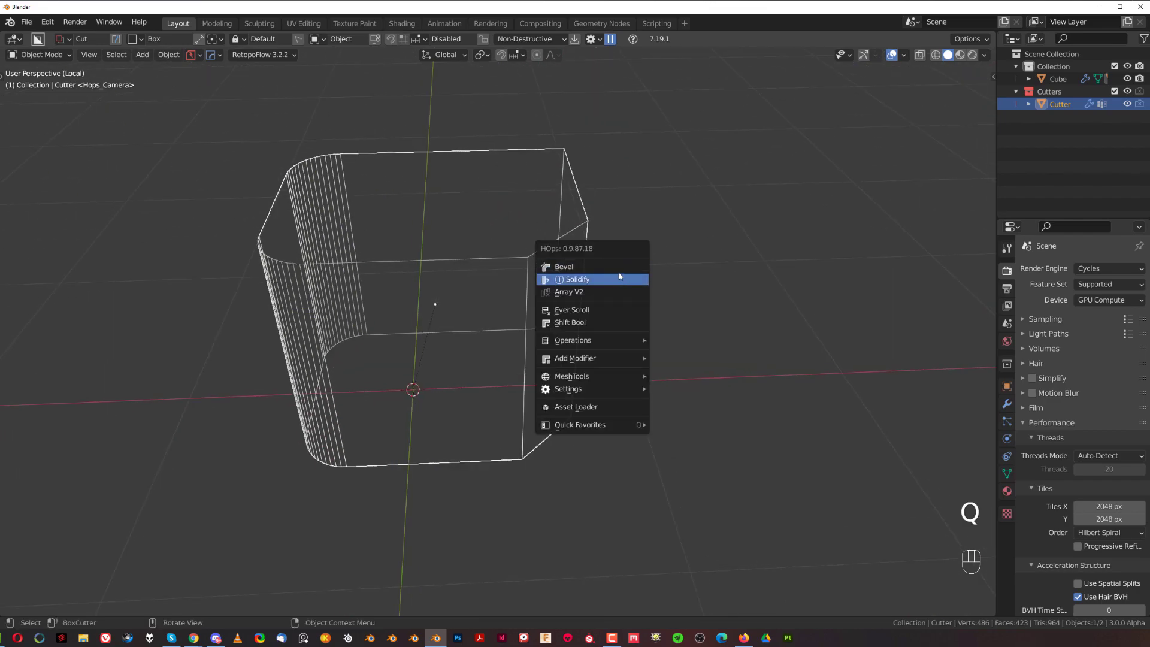
Exit local view to show the whole cube with its angled and rounded top-pocket corners.
click(563, 266)
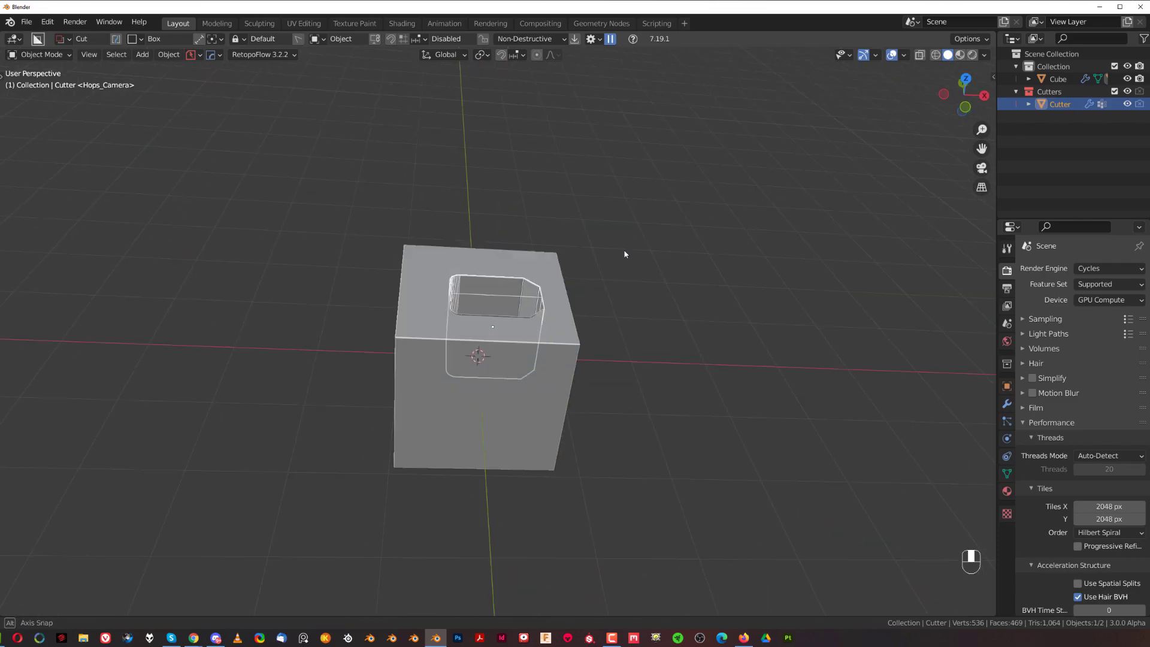
From front view, draw an Ngon BoxCutter shape on the front face and confirm the boolean cut.
key(KP_5)
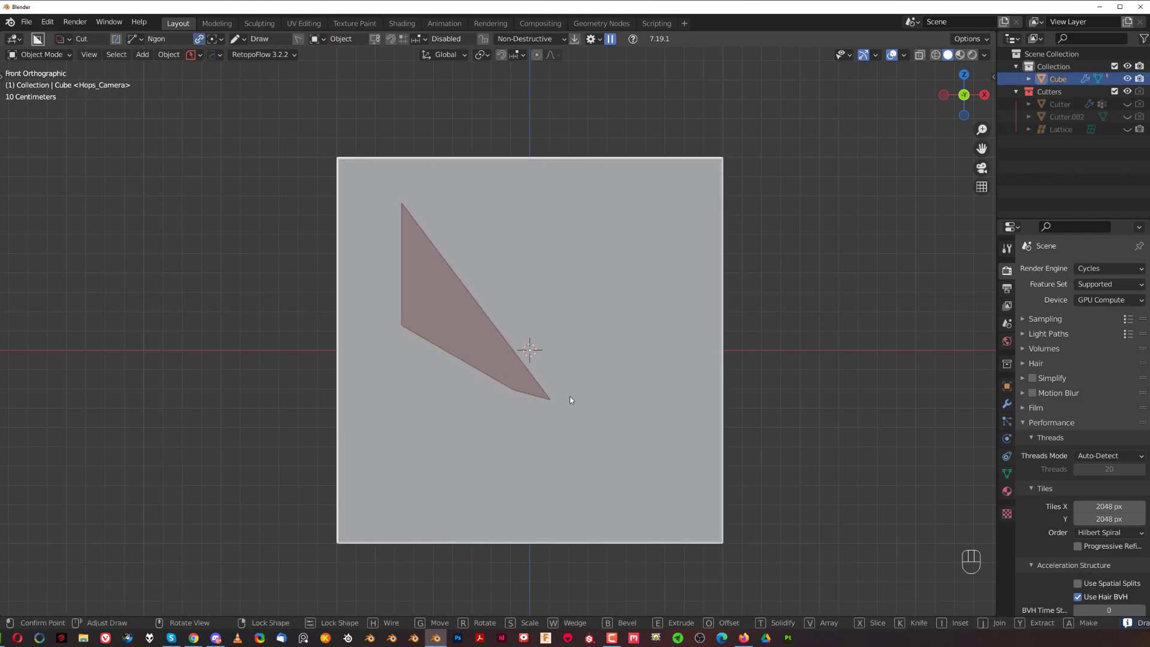
click(661, 204)
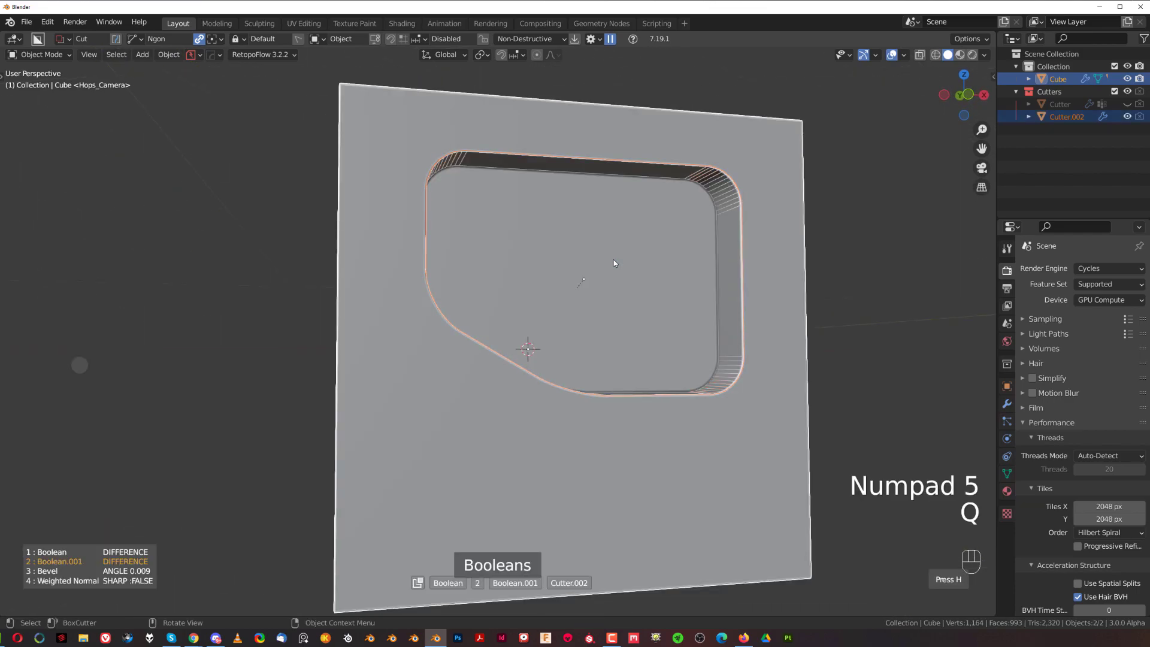
Edit Cutter.002 and set a 0.4 Hard Ops bevel weight on its chosen edges.
key(Tab)
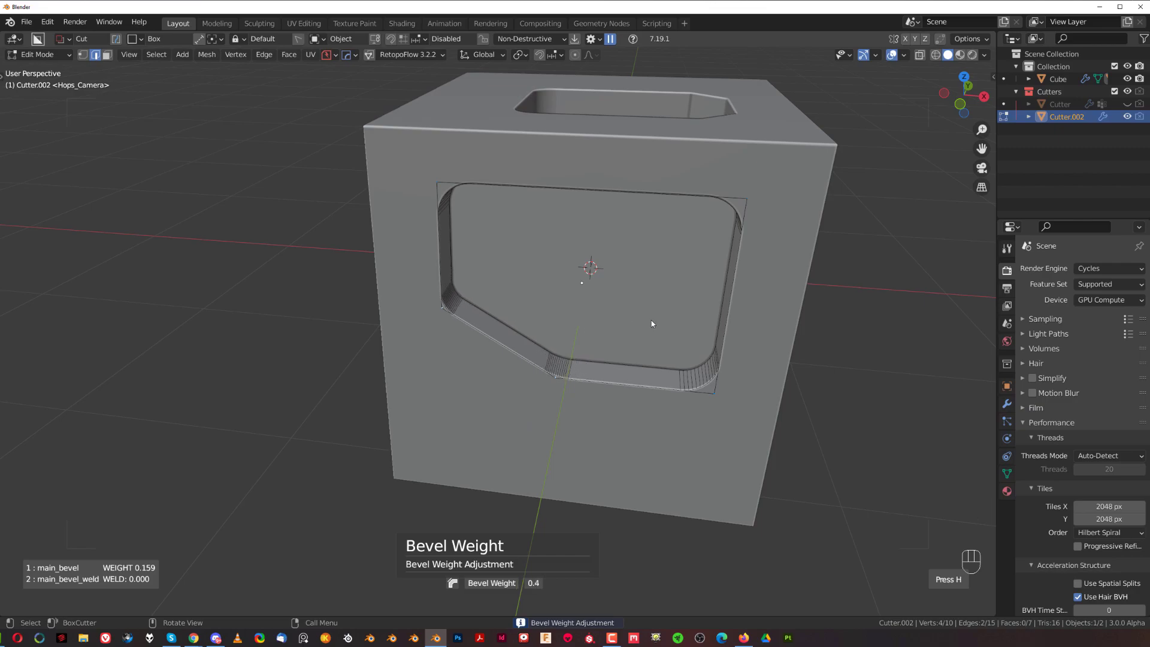
key(Tab)
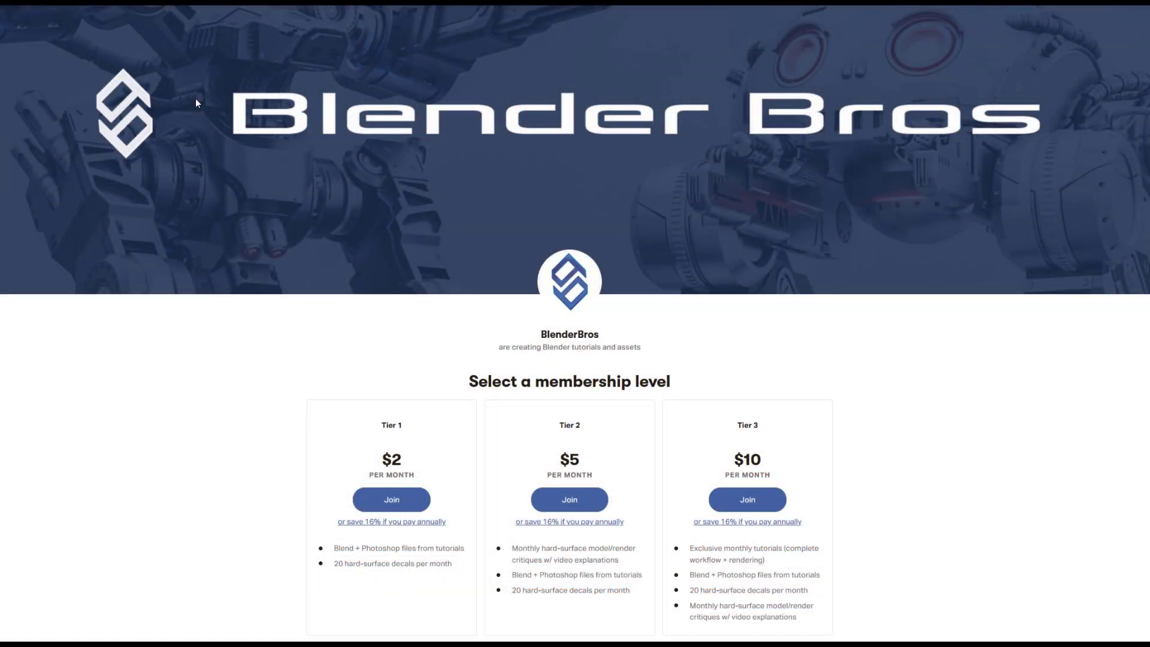
scroll(down, 3)
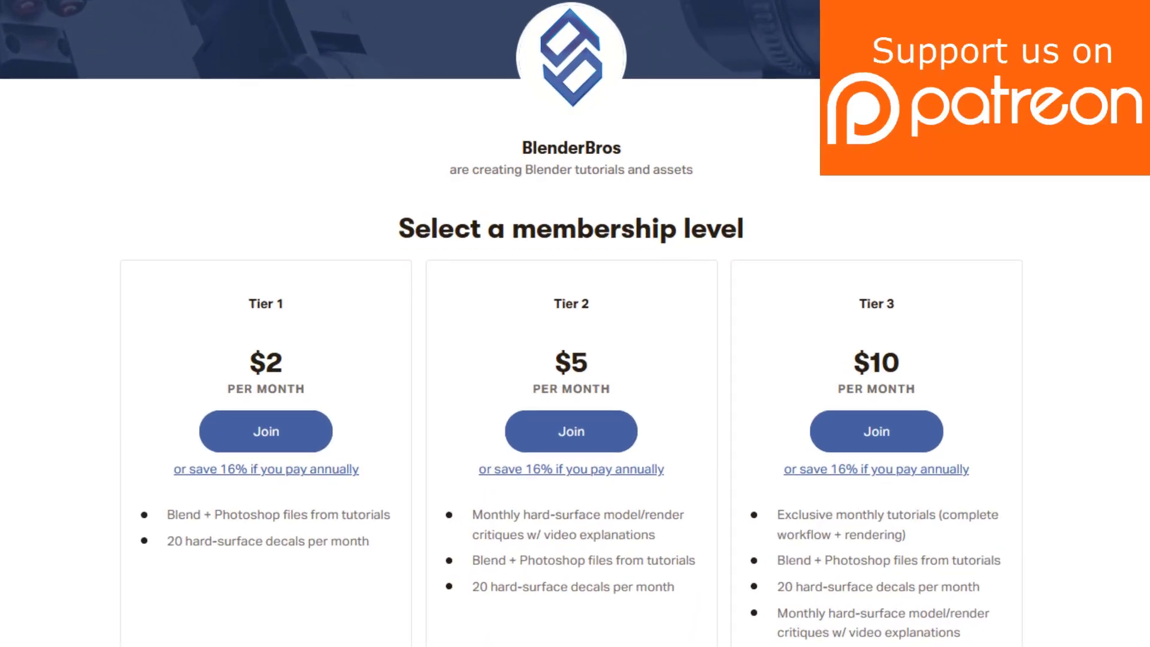